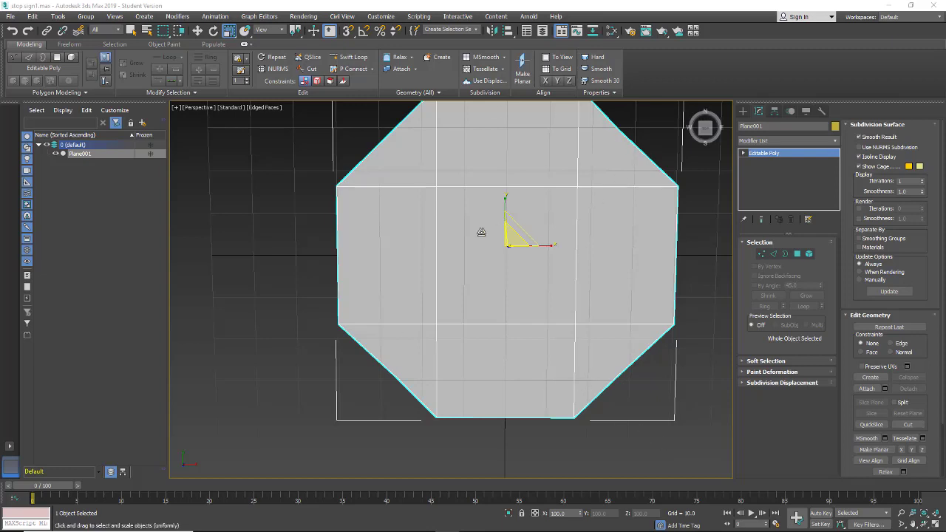
{"action": "mouse_move", "coordinate": [610, 30]}
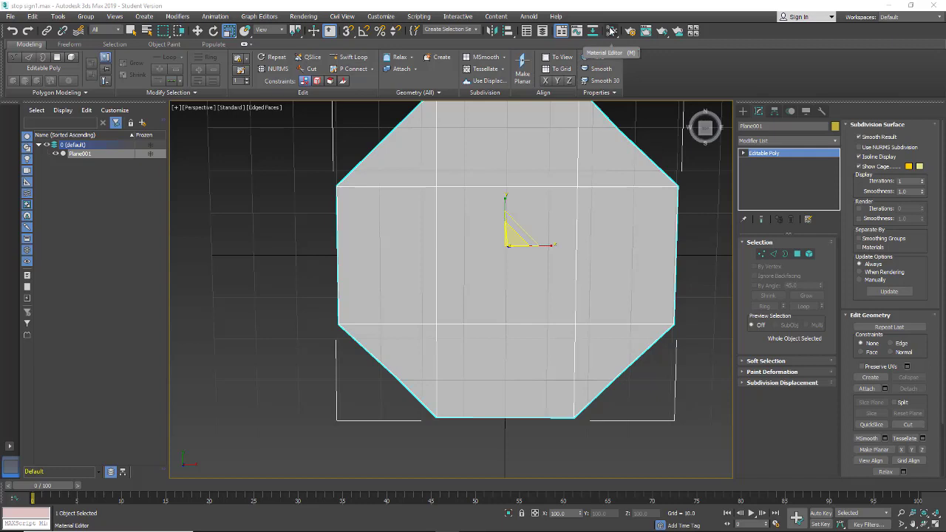
{"action": "mouse_move", "coordinate": [607, 31]}
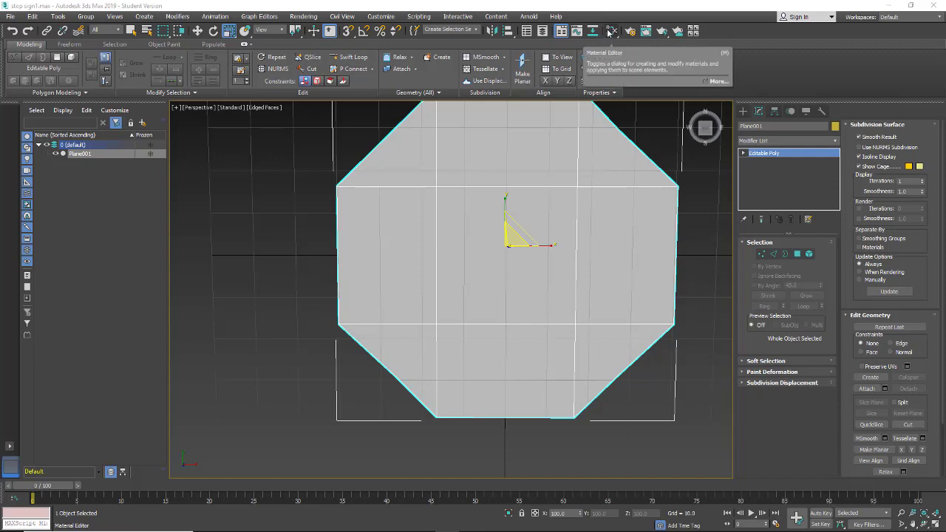
Open the Slate Material Editor and wire a Standard material into the Composite's Base input
{"action": "left_click", "coordinate": [608, 30]}
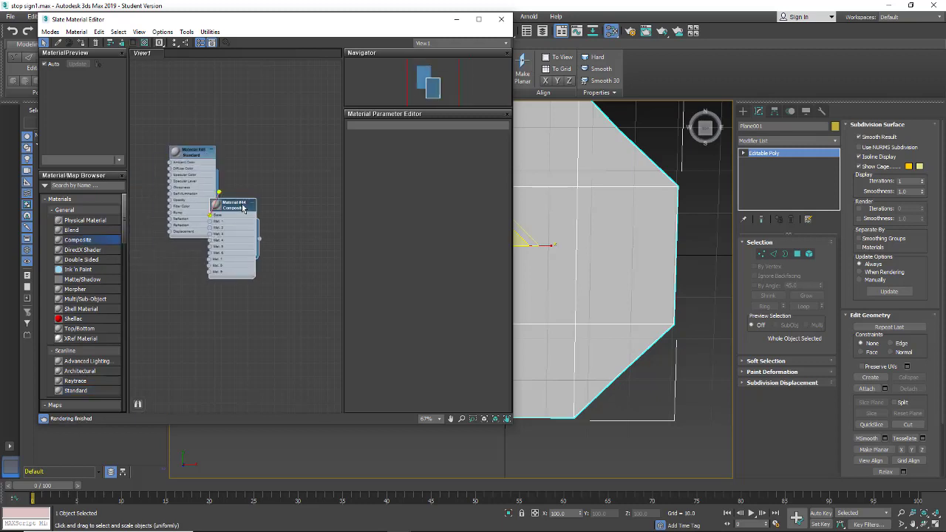
{"action": "left_click_drag", "start_coordinate": [233, 205], "coordinate": [274, 192]}
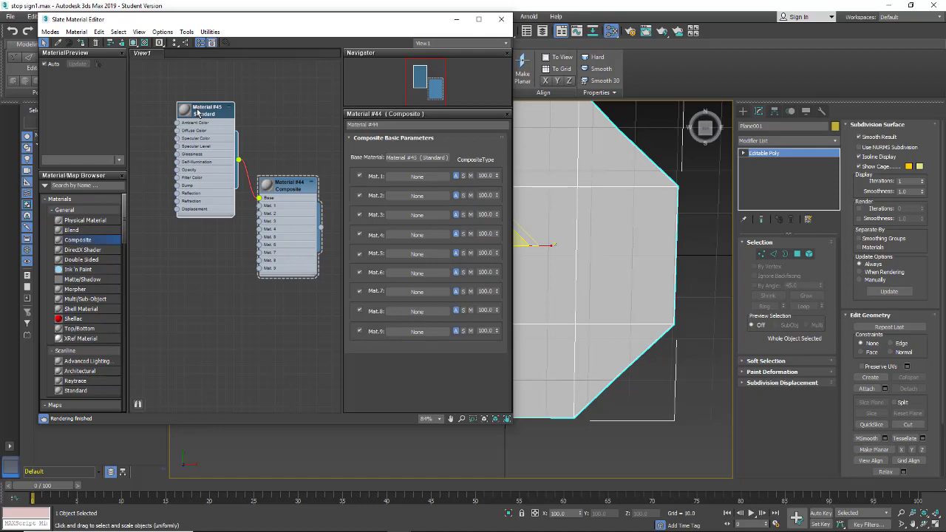
Feed a stop-sign Bitmap into the Standard material's Diffuse Color
{"action": "right_click", "coordinate": [199, 110]}
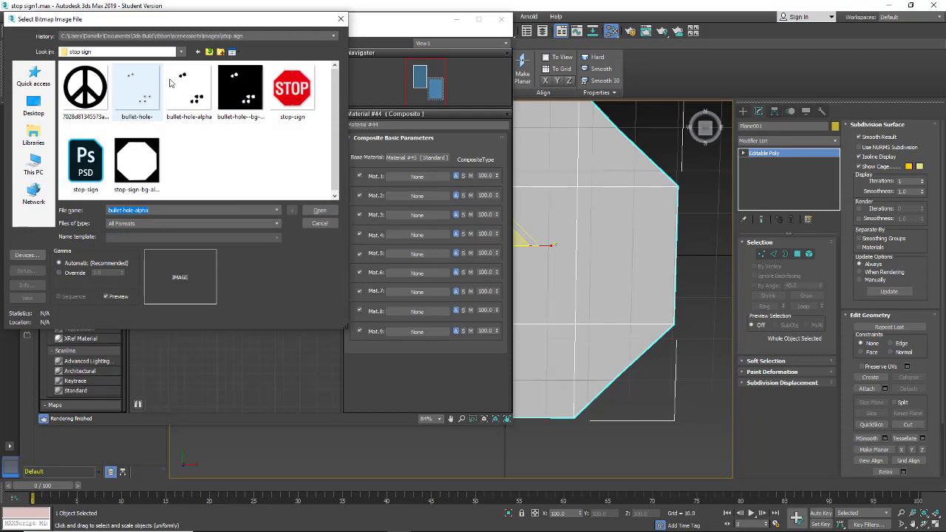
{"action": "left_click", "coordinate": [319, 210]}
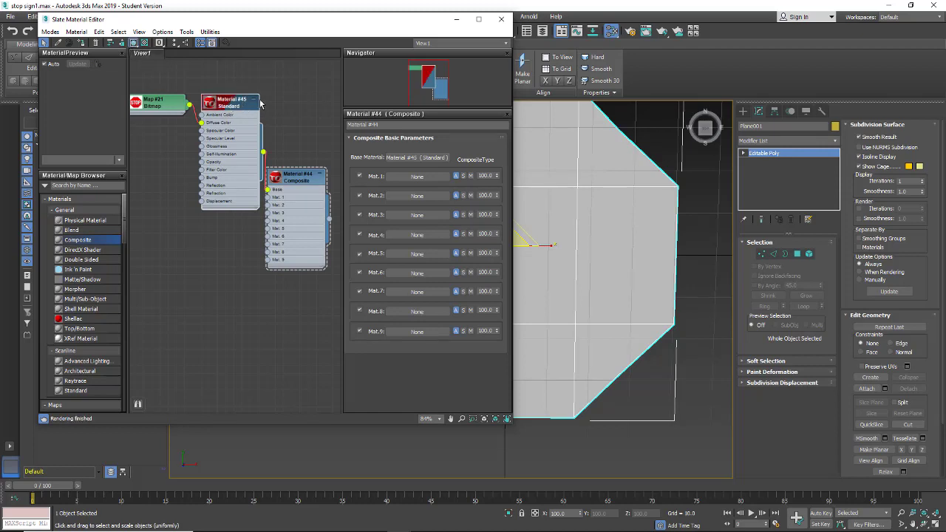
{"action": "mouse_move", "coordinate": [566, 167]}
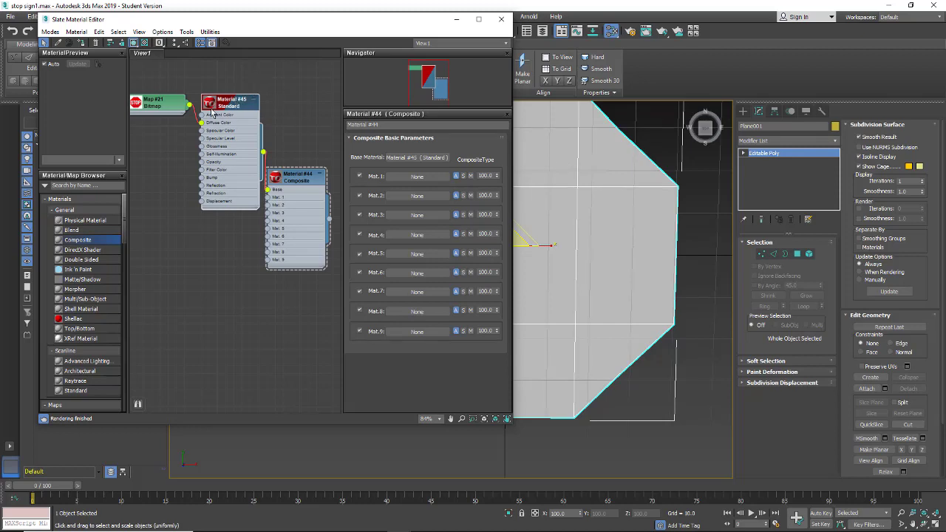
Assign the composite material to the octagonal plane and show it shaded in the viewport
{"action": "left_click", "coordinate": [296, 177]}
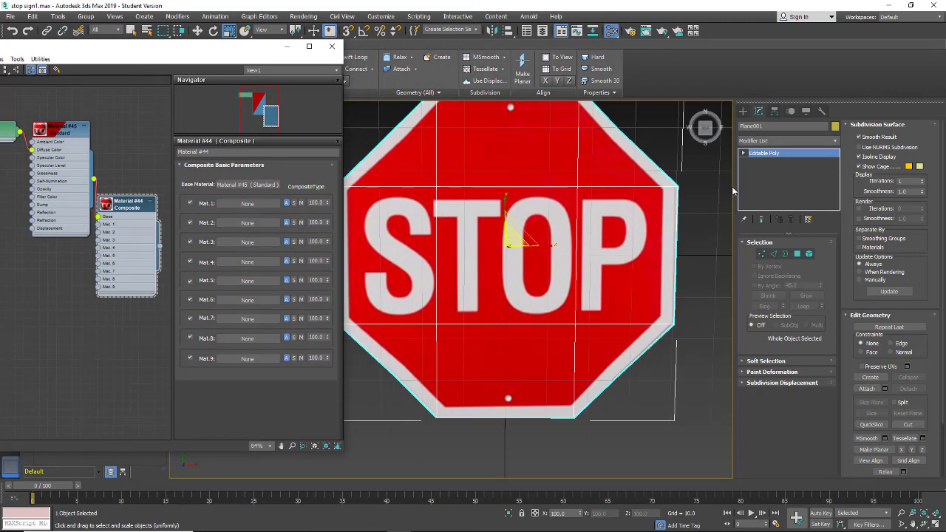
{"action": "mouse_move", "coordinate": [607, 196]}
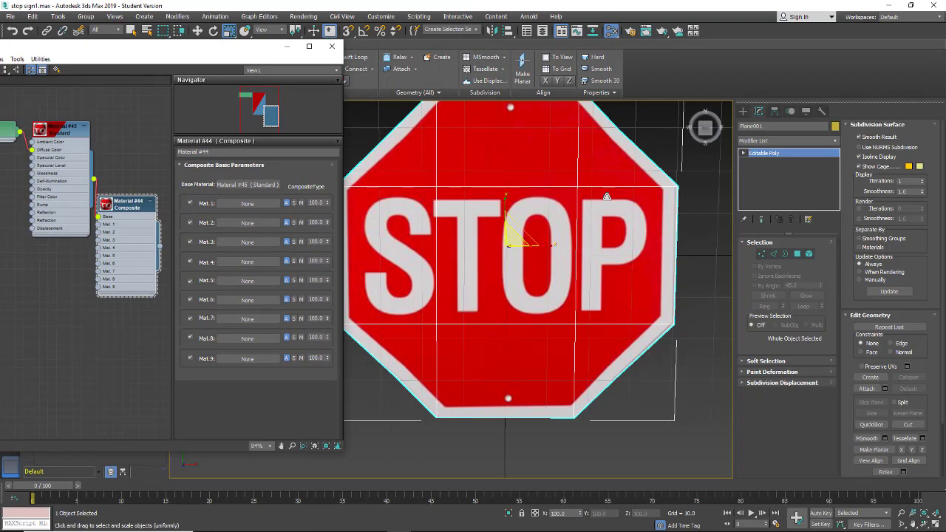
Add a planar UVW Map modifier to Plane001 from the Modifier List
{"action": "left_click", "coordinate": [788, 141]}
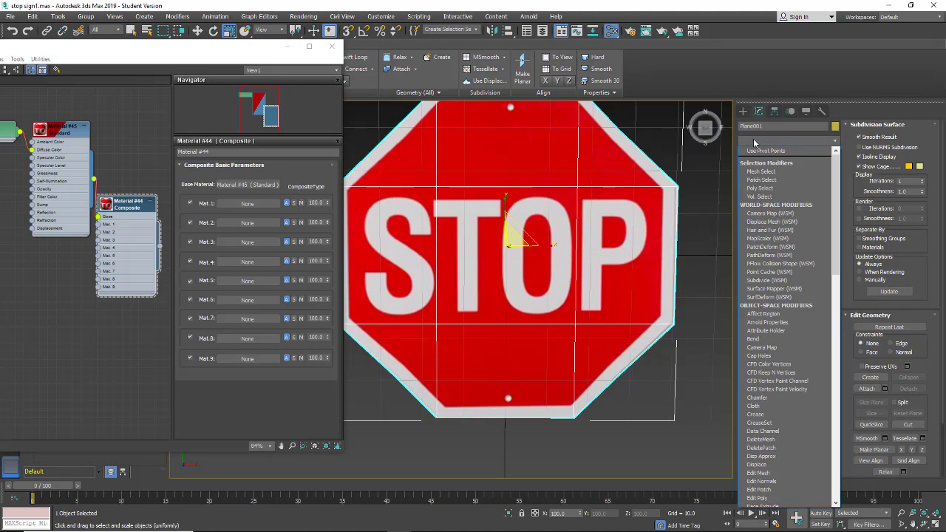
{"action": "scroll", "scroll_direction": "down", "scroll_amount": 3}
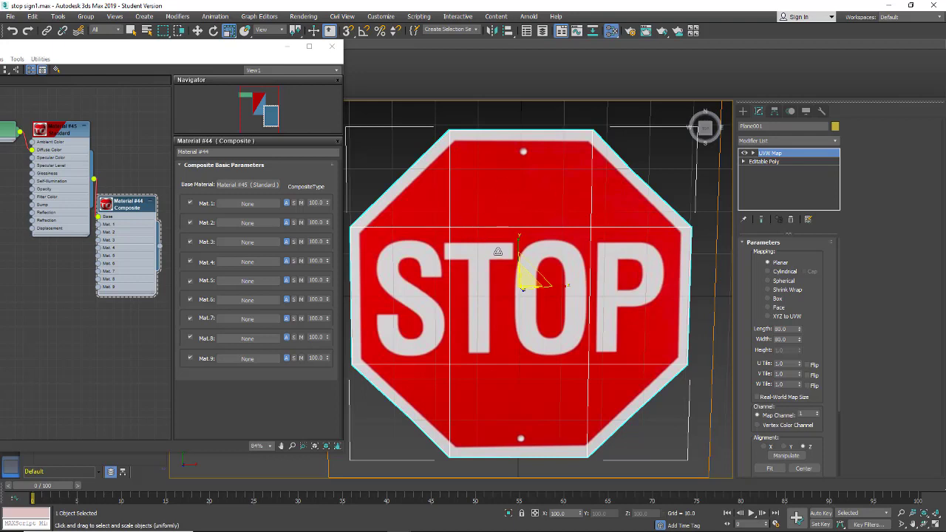
Add another UVW Map modifier to the plane and set its Map Channel to 2
{"action": "left_click", "coordinate": [785, 140]}
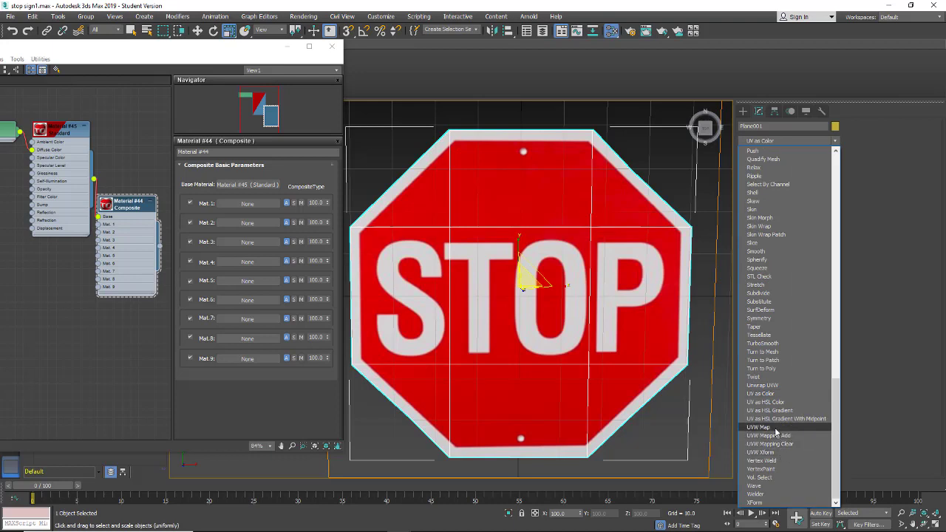
{"action": "left_click", "coordinate": [759, 427]}
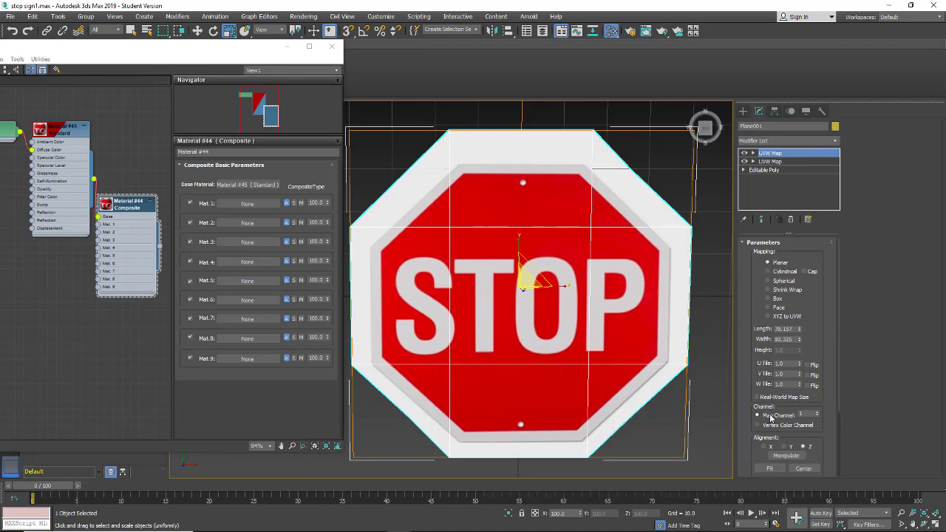
{"action": "left_click", "coordinate": [810, 414]}
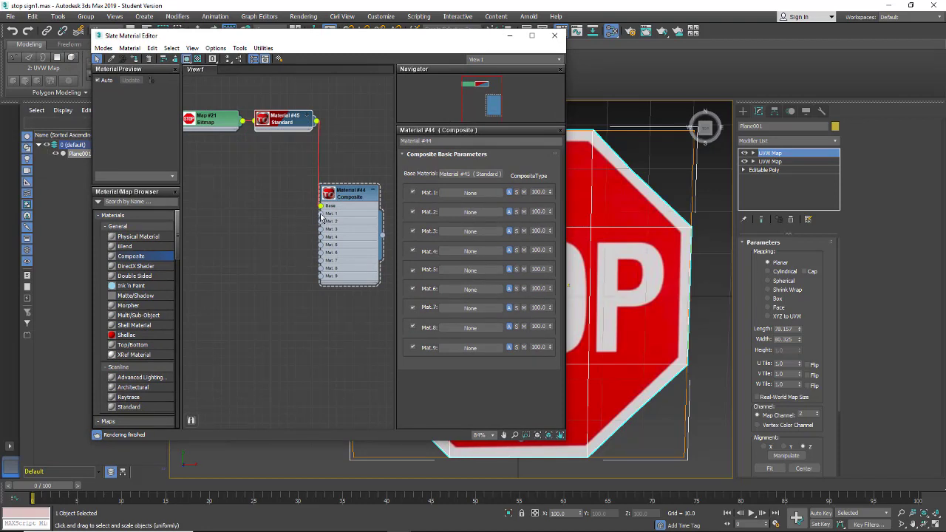
Create a Mat.1 Standard material with the peace-sign bitmap on Diffuse and Opacity, and render
{"action": "right_click", "coordinate": [331, 222]}
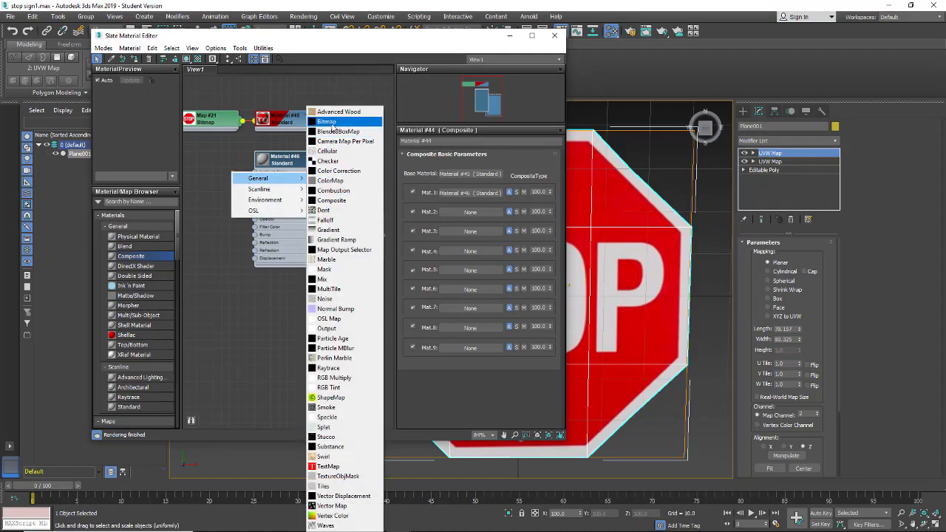
{"action": "left_click", "coordinate": [327, 121]}
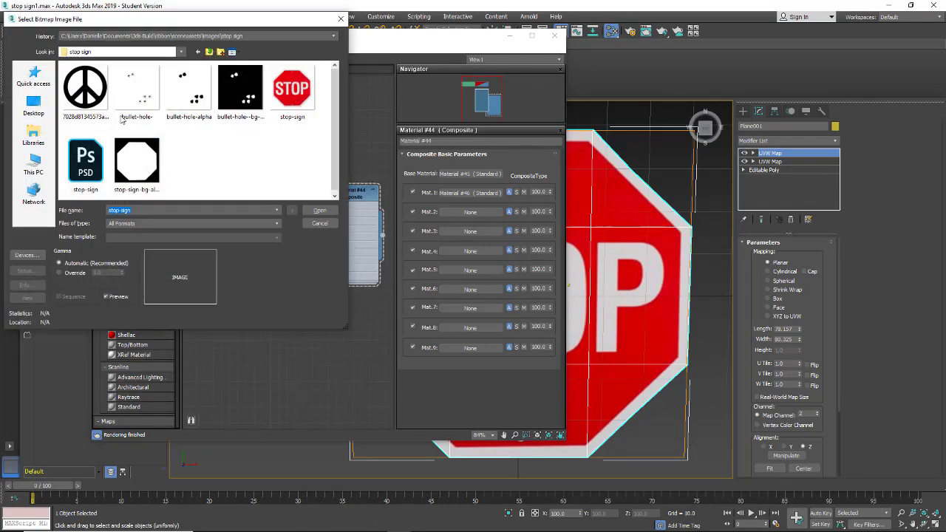
{"action": "left_click", "coordinate": [84, 86]}
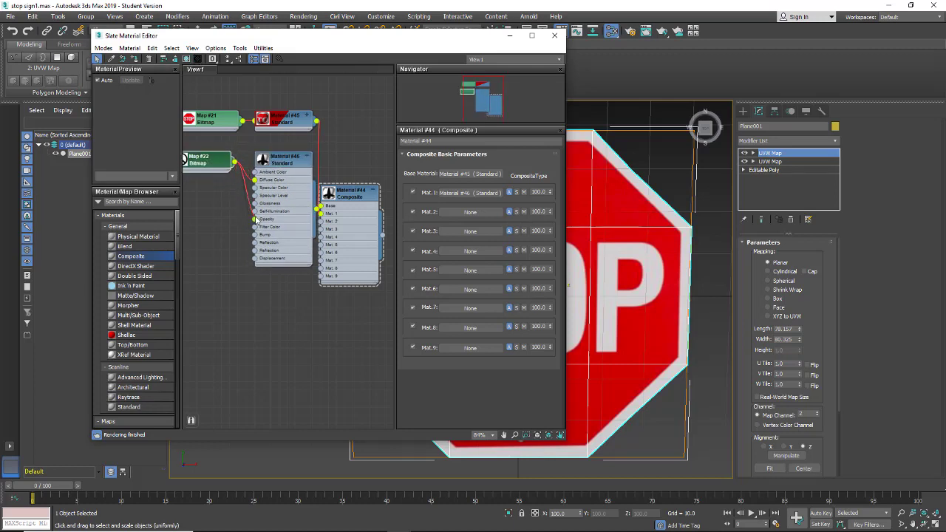
{"action": "left_click", "coordinate": [205, 159]}
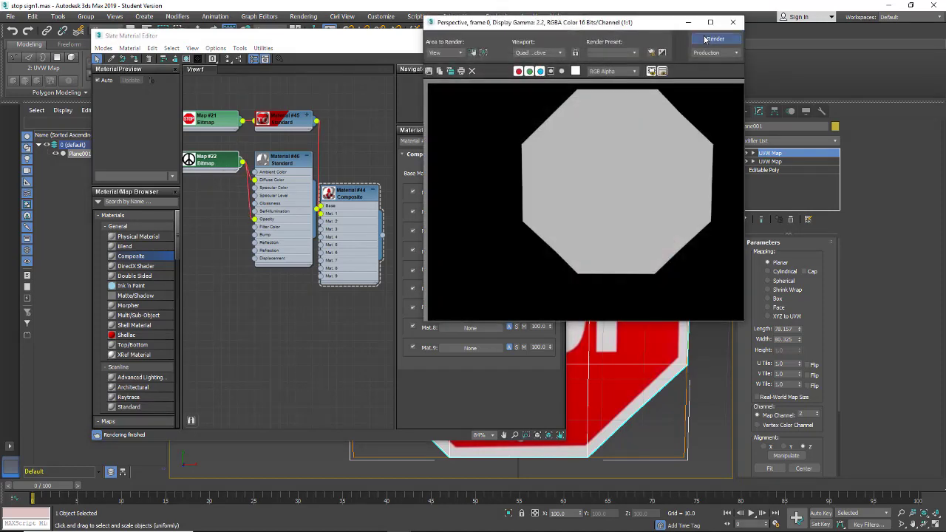
Set the Map #22 peace-sign bitmap to map channel 2 and re-render
{"action": "left_click", "coordinate": [716, 38]}
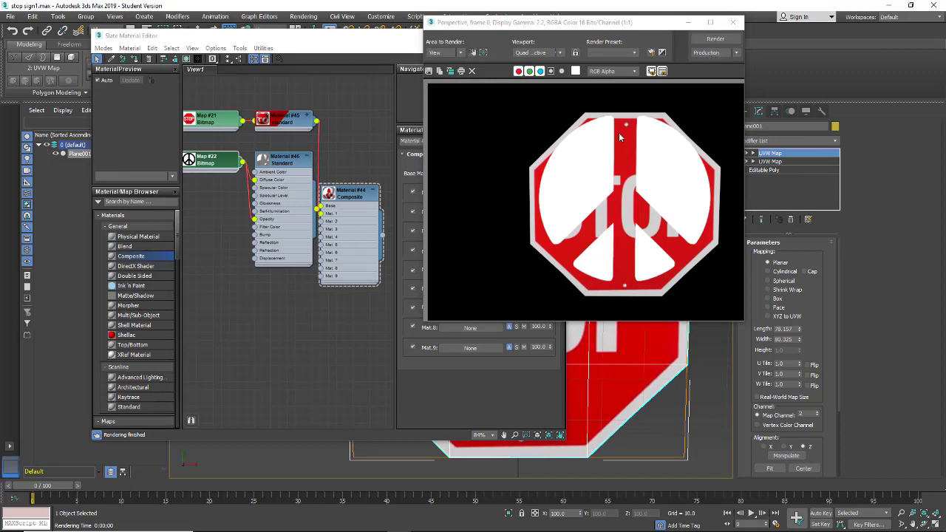
{"action": "mouse_move", "coordinate": [581, 170]}
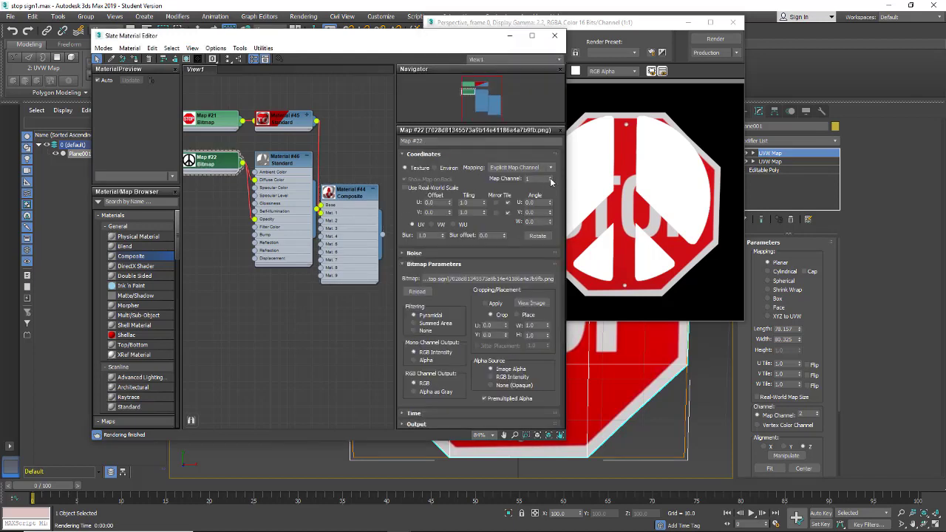
{"action": "left_click", "coordinate": [709, 39]}
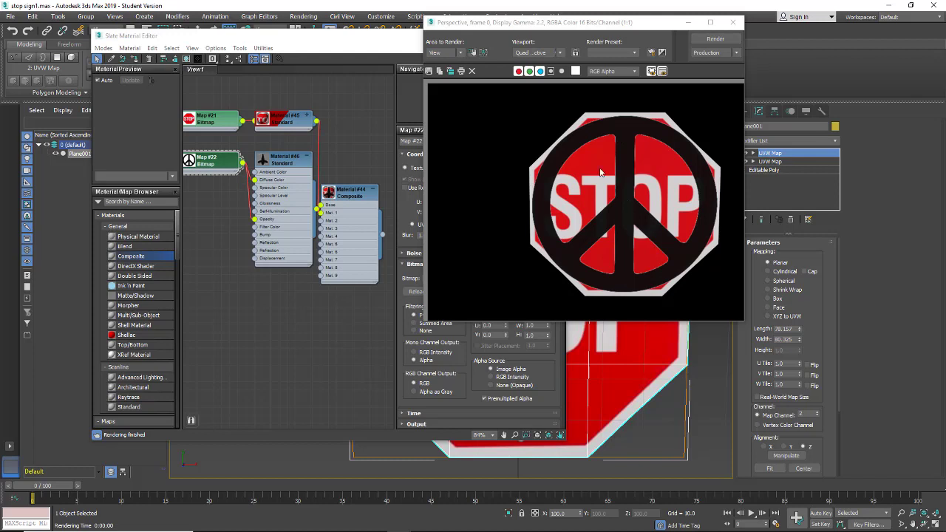
{"action": "mouse_move", "coordinate": [760, 192]}
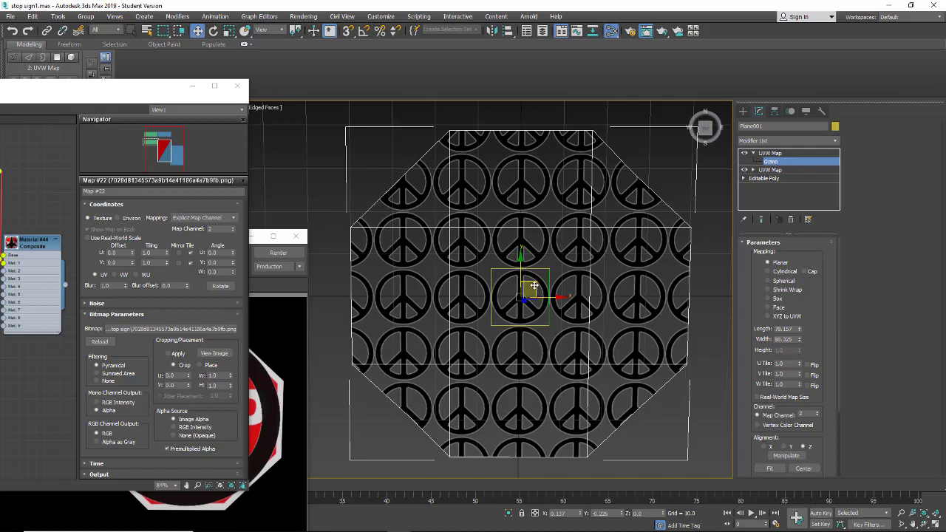
Scale down the channel-2 UVW Map gizmo so the peace sign covers a small area
{"action": "left_click_drag", "start_coordinate": [521, 296], "coordinate": [634, 222]}
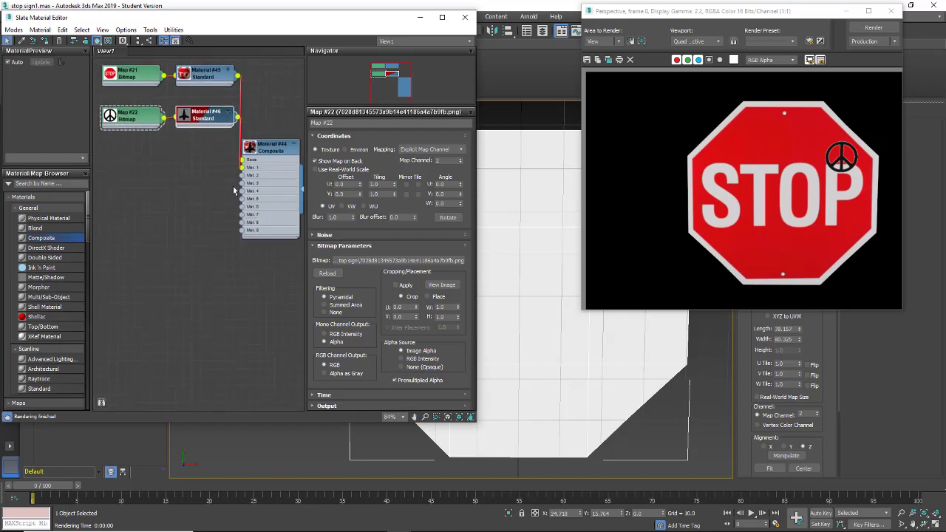
{"action": "mouse_move", "coordinate": [238, 175]}
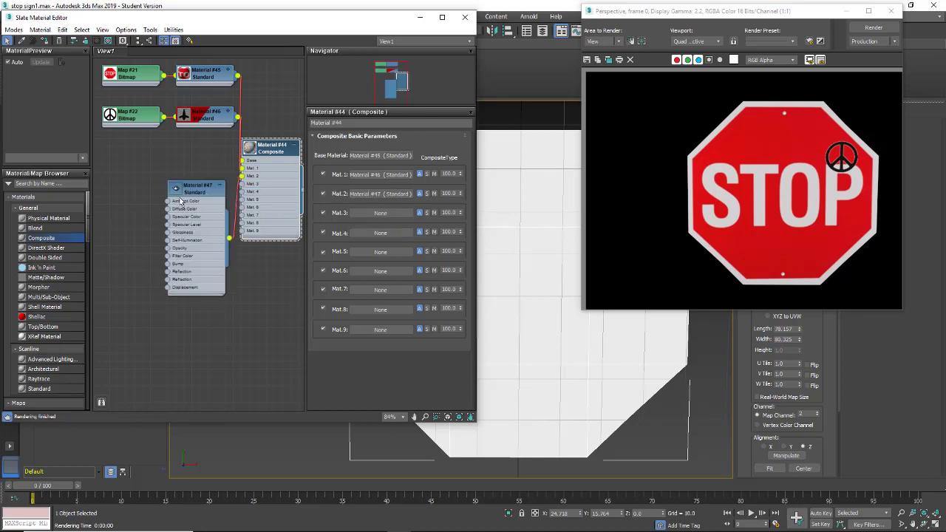
Wire a new Standard material into Composite Mat.2 and feed a new Bitmap into its Diffuse Color
{"action": "left_click_drag", "start_coordinate": [197, 189], "coordinate": [198, 163]}
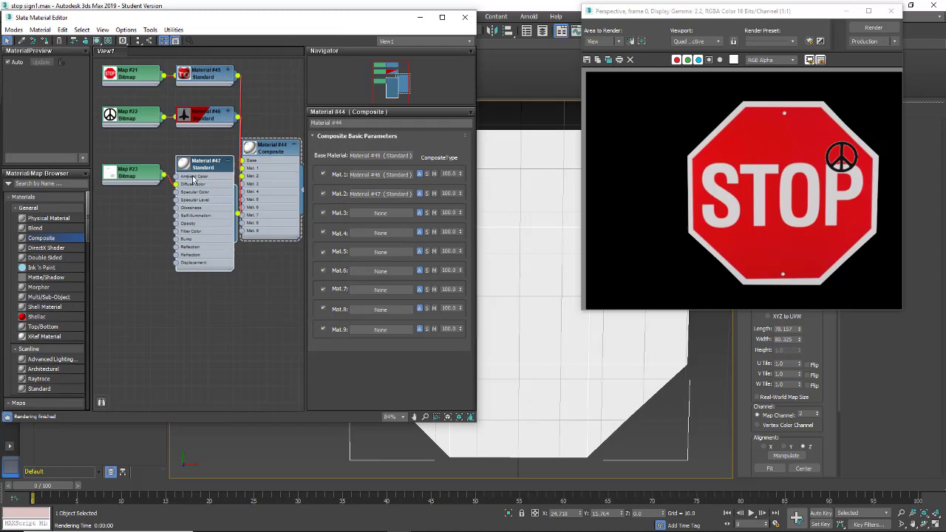
{"action": "left_click_drag", "start_coordinate": [740, 11], "coordinate": [659, 263]}
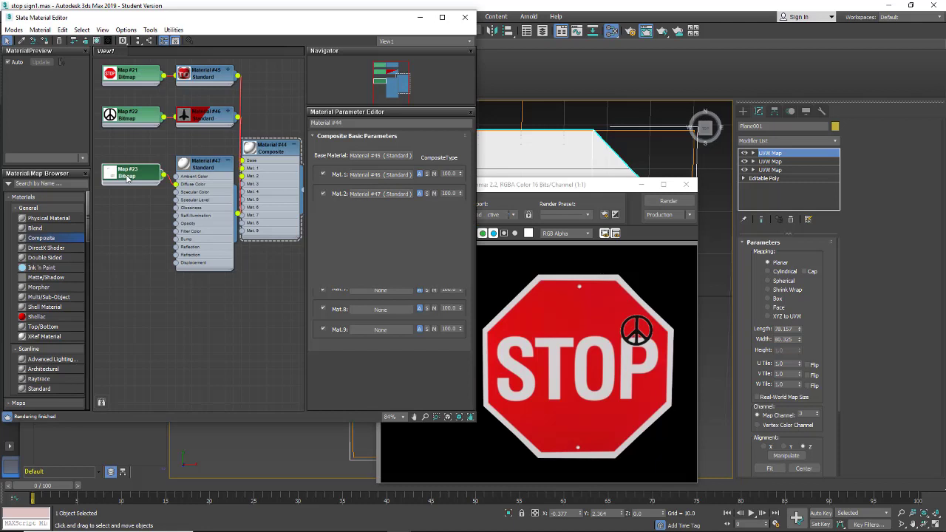
Set the Map #23 bullet-hole bitmap to map channel 3 and render
{"action": "left_click", "coordinate": [127, 171]}
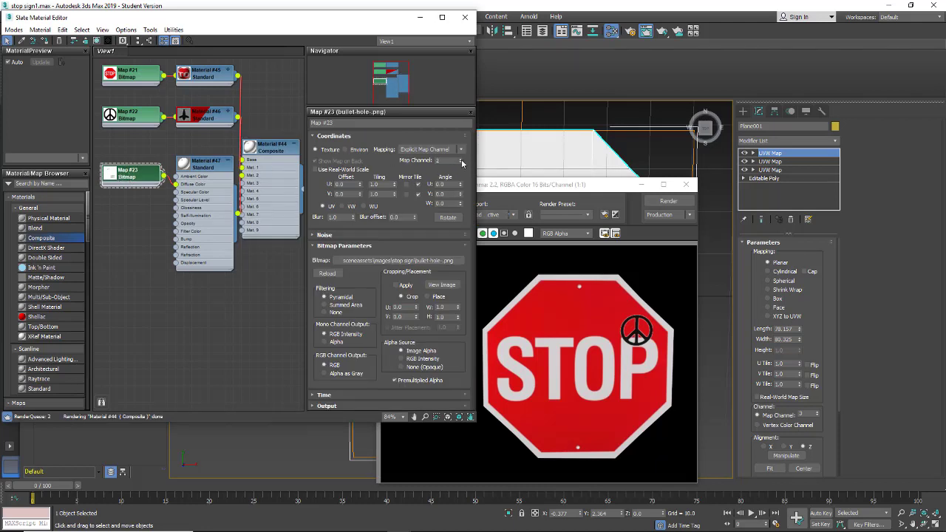
{"action": "left_click", "coordinate": [668, 201]}
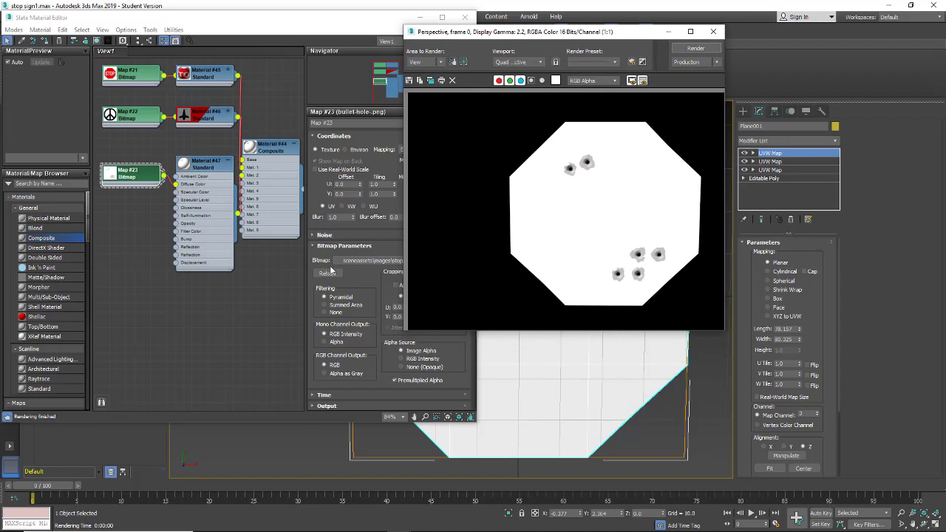
{"action": "mouse_move", "coordinate": [641, 263]}
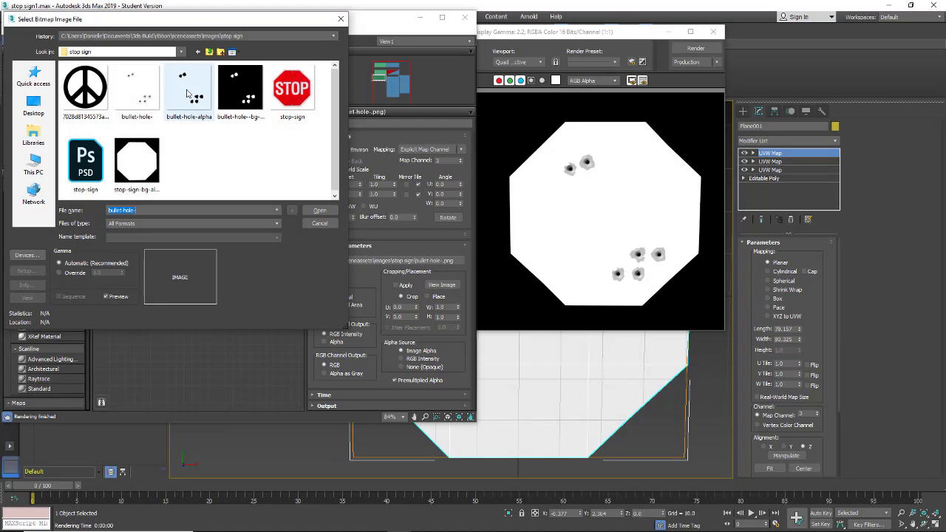
Load bullet-hole-alpha.png as a bitmap driving Material #47's opacity, then render
{"action": "left_click", "coordinate": [319, 210]}
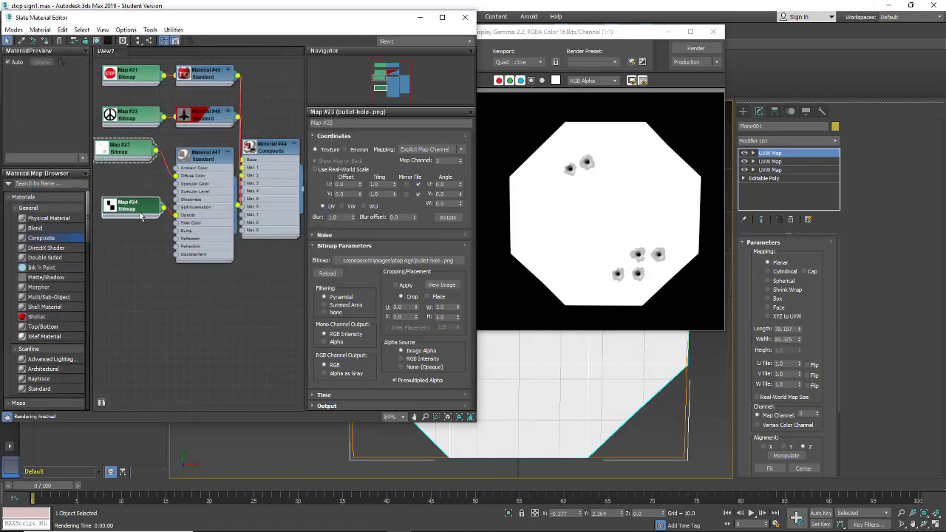
{"action": "left_click", "coordinate": [137, 207]}
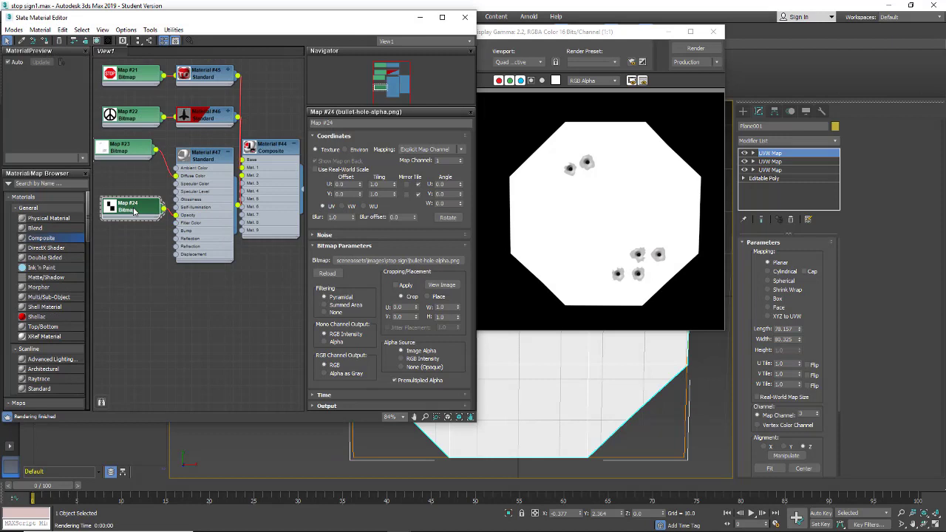
{"action": "mouse_move", "coordinate": [610, 124]}
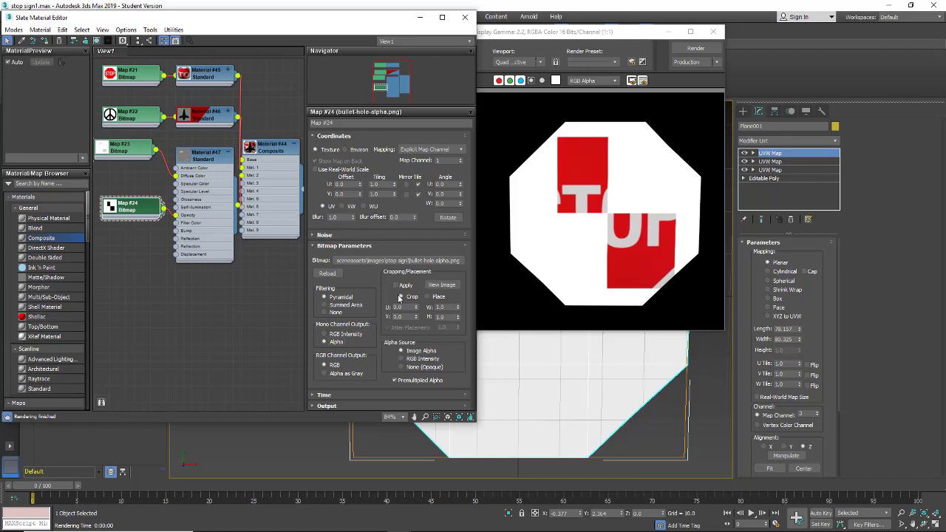
{"action": "left_click", "coordinate": [697, 47]}
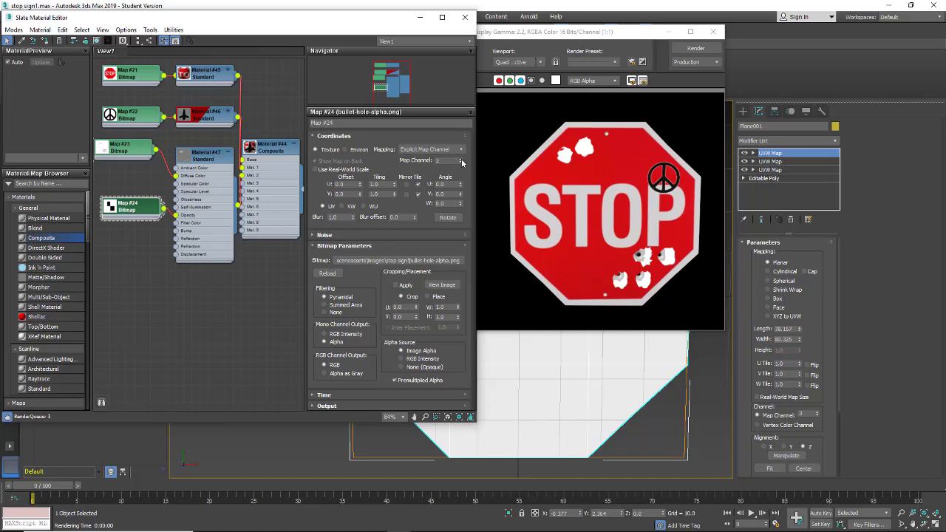
Set Map #24's map channel to 3 and re-render to show dark bullet holes
{"action": "left_click", "coordinate": [695, 48]}
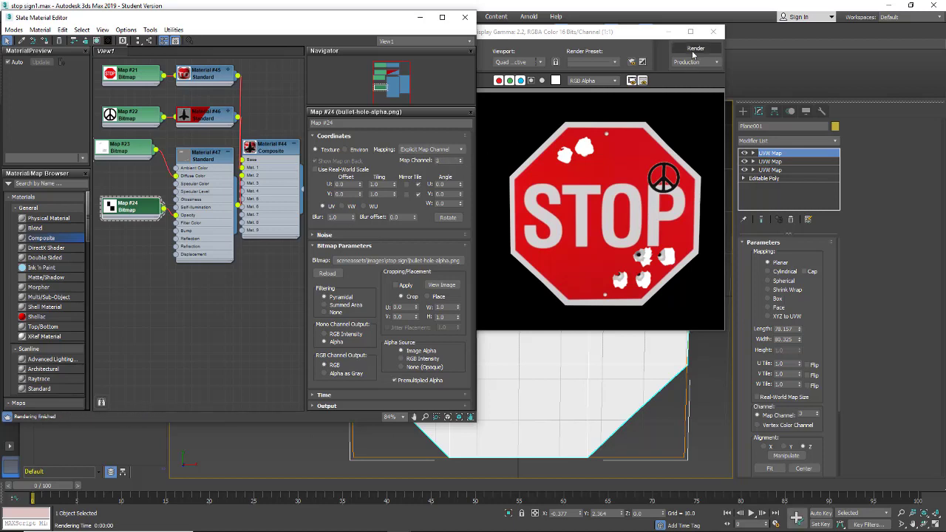
{"action": "left_click", "coordinate": [696, 48]}
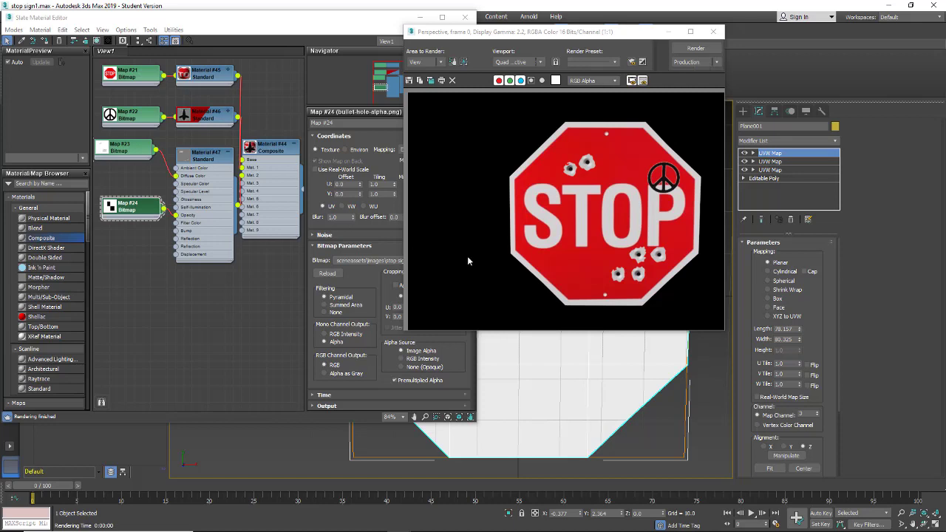
{"action": "mouse_move", "coordinate": [148, 281]}
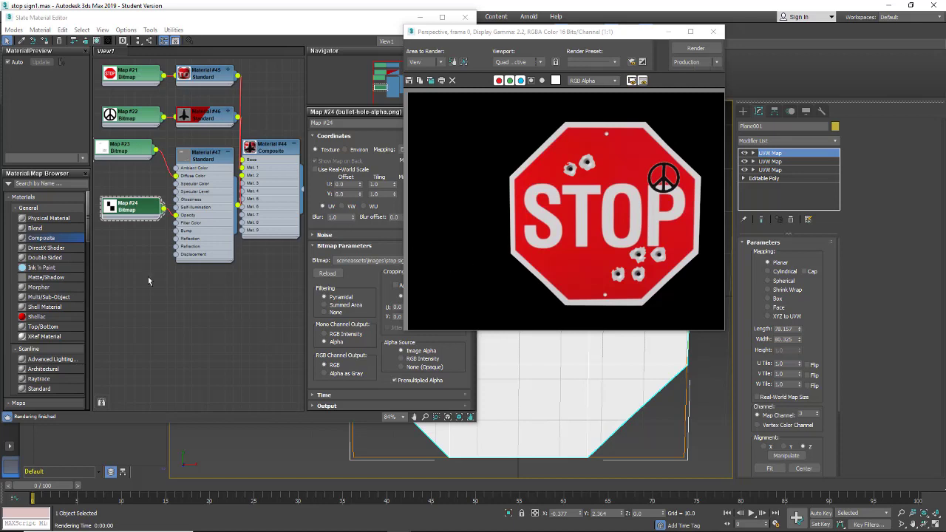